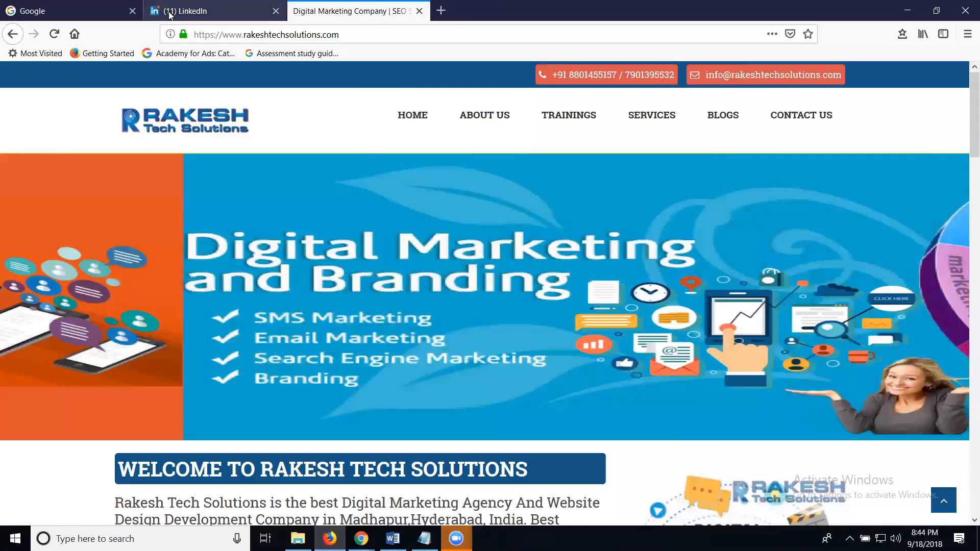
- View your own profile via the Me menu, then return to the company website
left_click(213, 10)
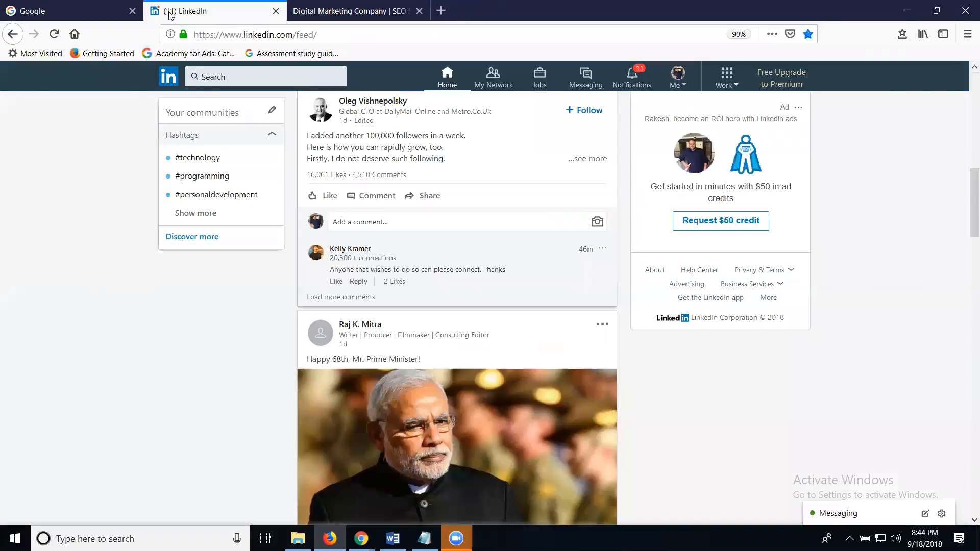
scroll("up", 3)
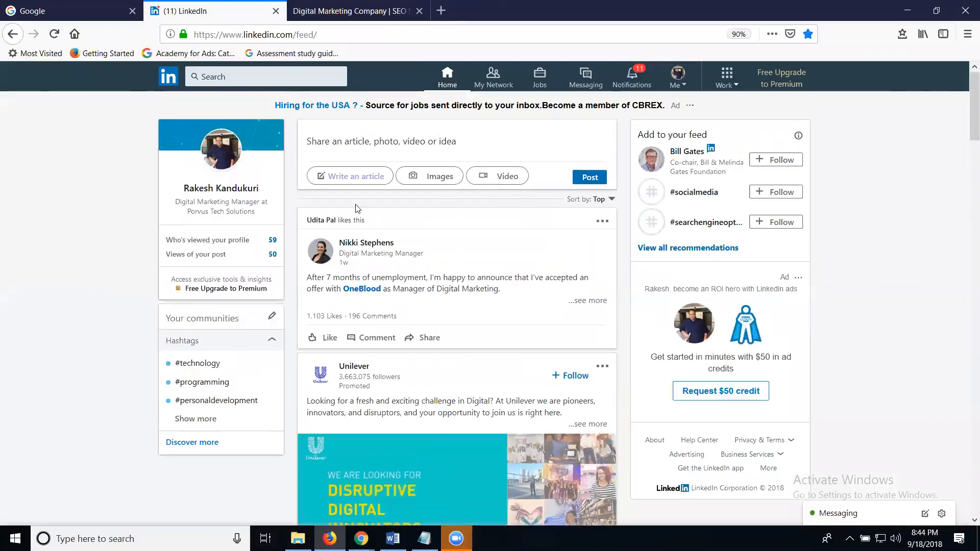
mouse_move(677, 74)
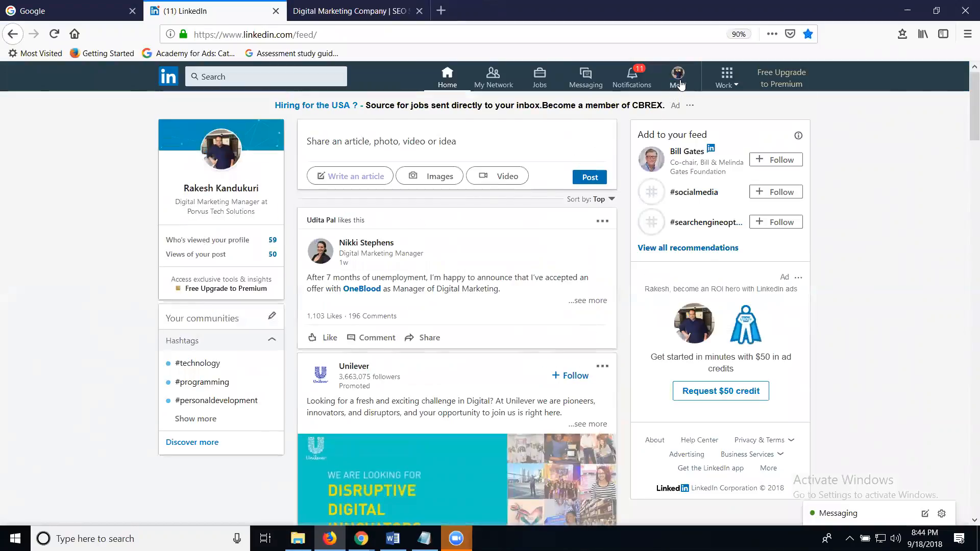
left_click(676, 76)
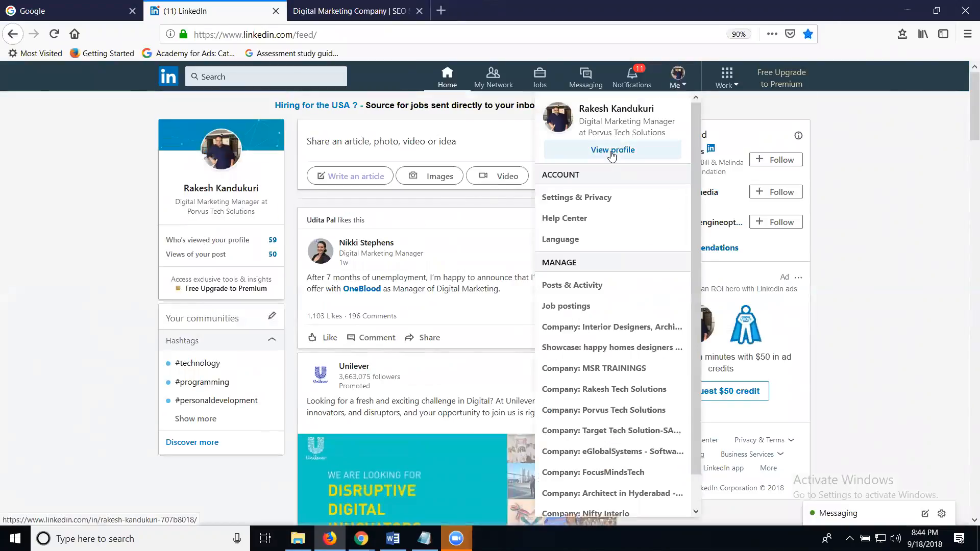
left_click(612, 155)
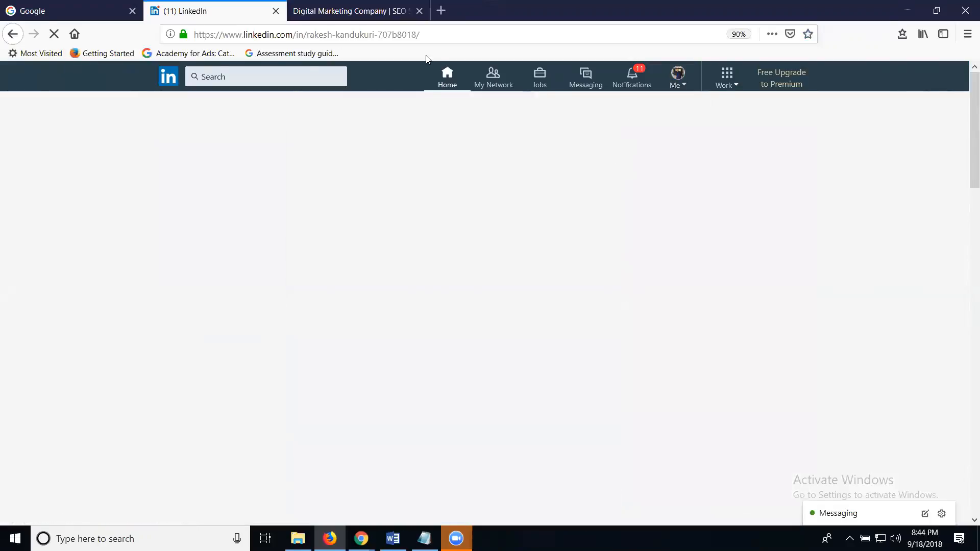
left_click(353, 10)
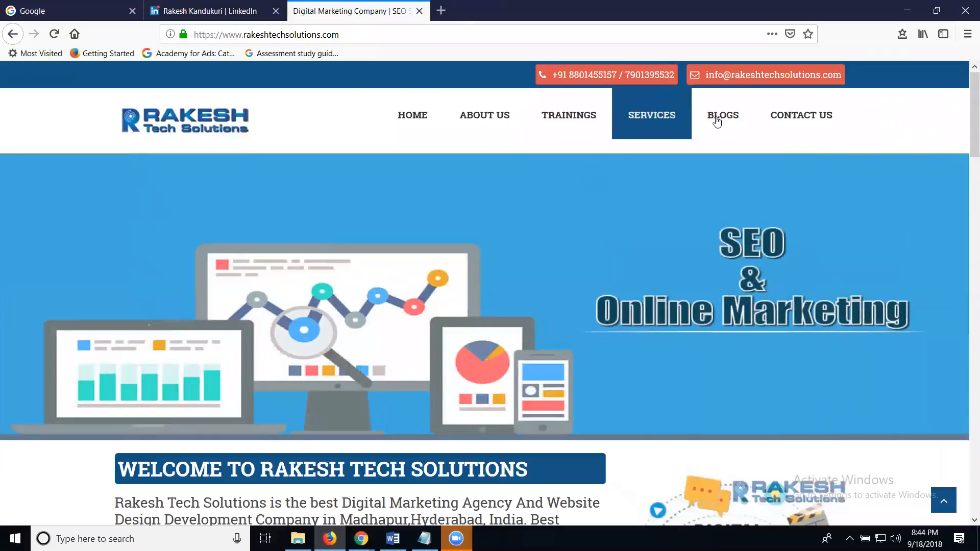
- From the Blogs listing, load the SEO Interview Questions And Answers post and select its address
left_click(723, 116)
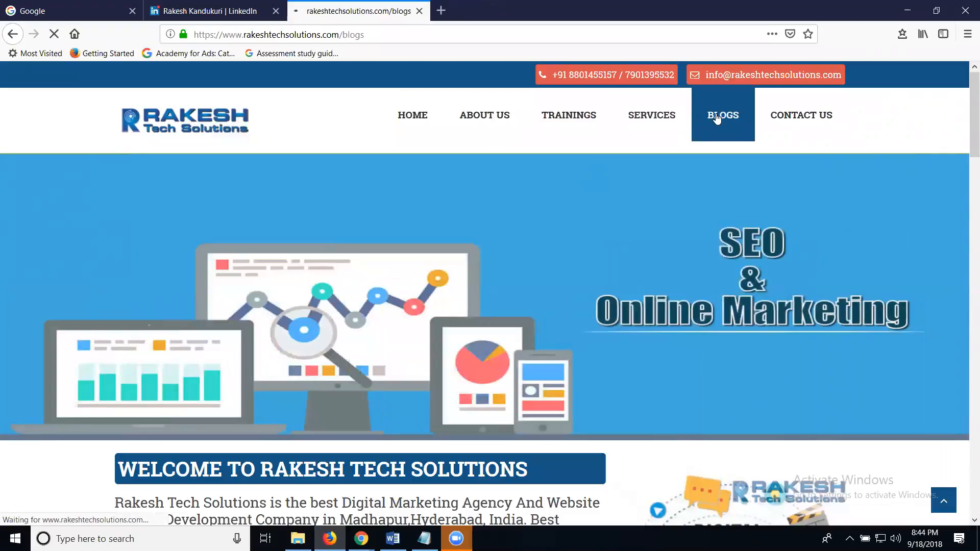
left_click(723, 115)
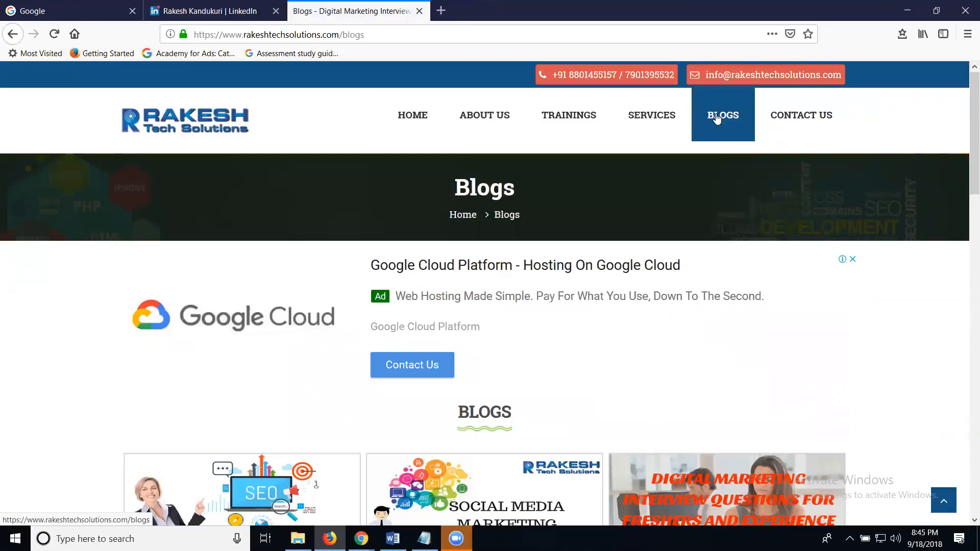
scroll("down", 3)
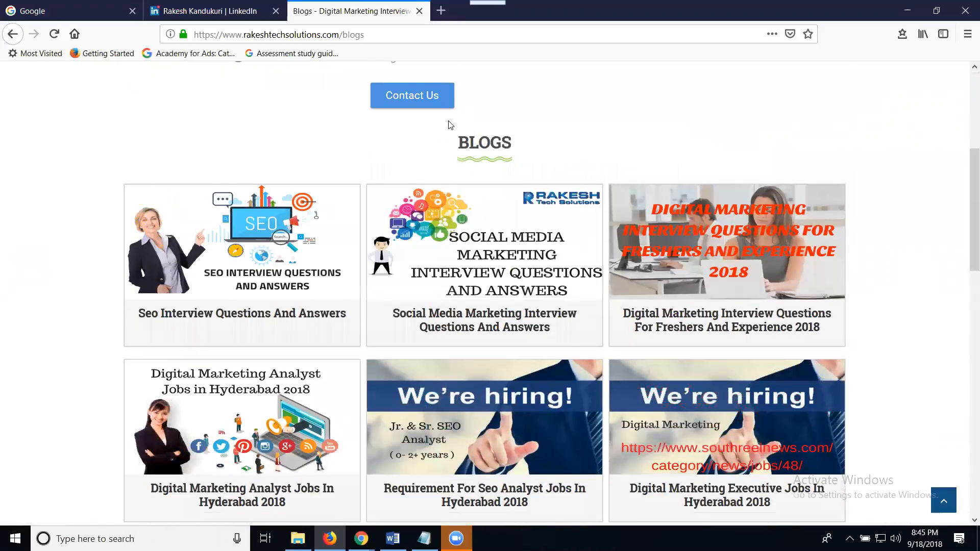
scroll("down", 3)
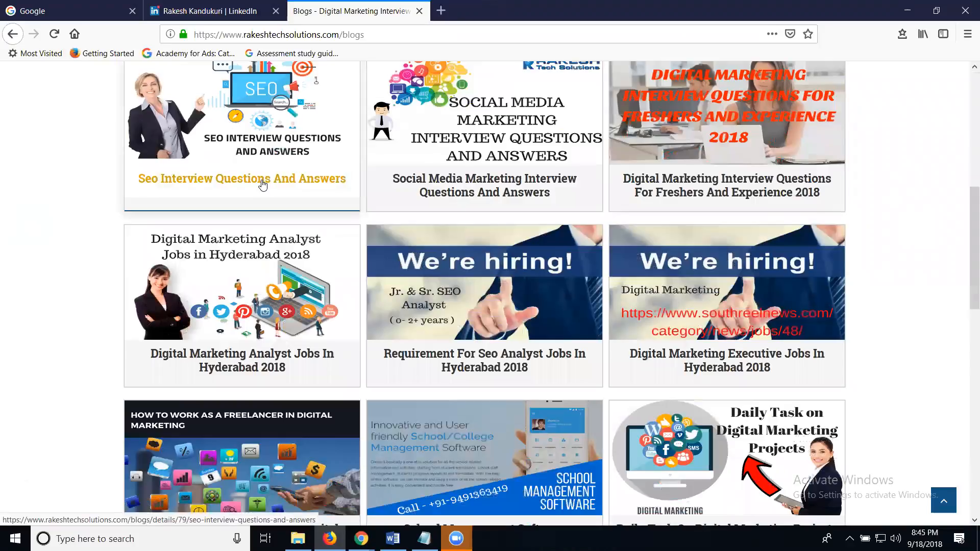
left_click(241, 177)
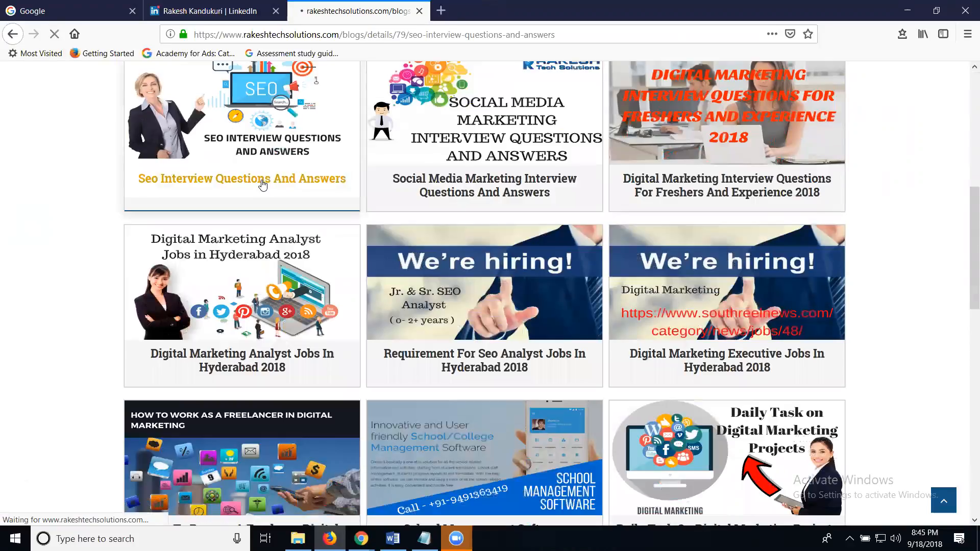
left_click(241, 177)
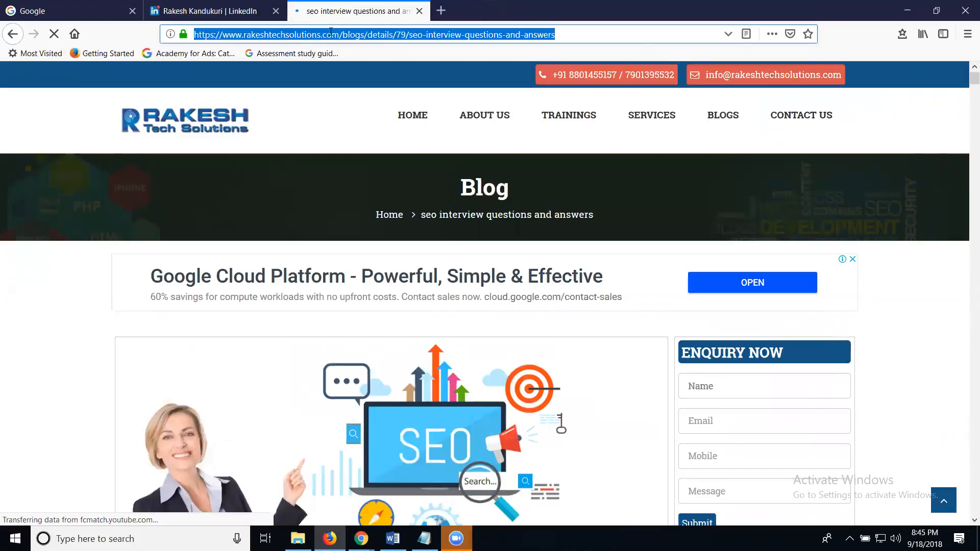
mouse_move(215, 11)
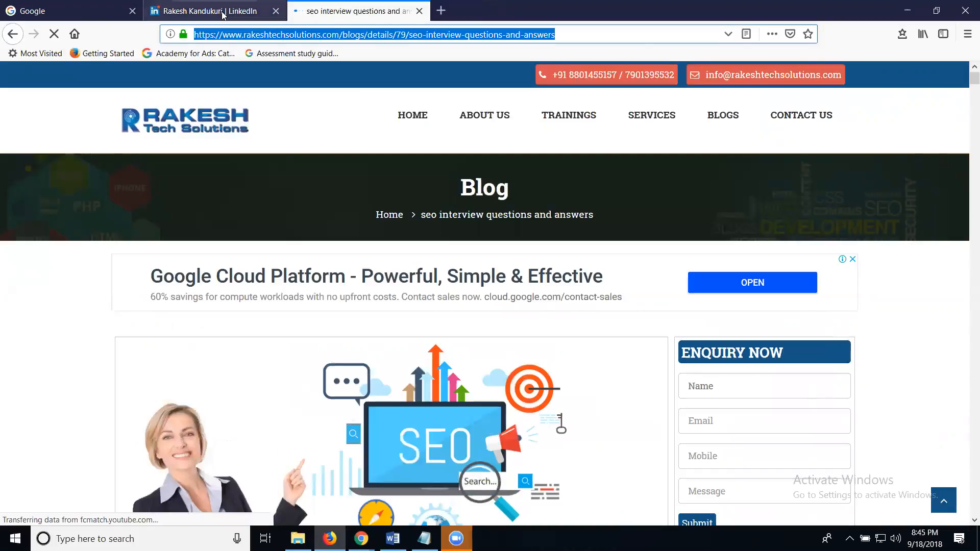
- Back on the LinkedIn profile, start editing the intro and reach its Media section
left_click(209, 10)
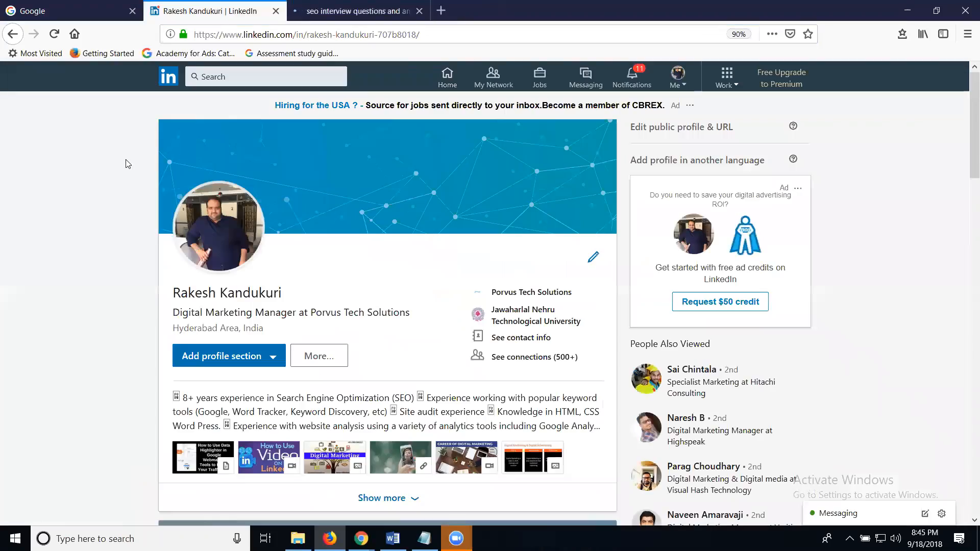
scroll("down", 3)
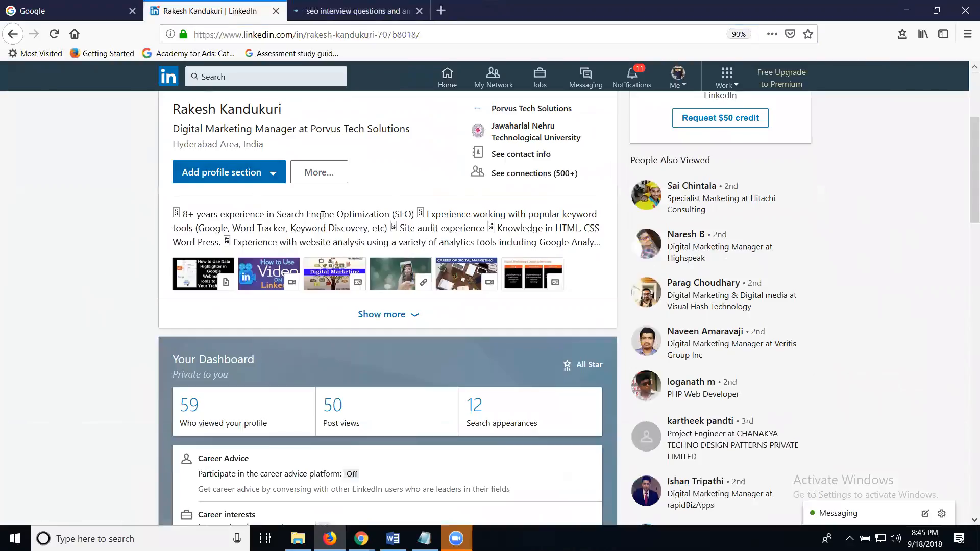
scroll("up", 3)
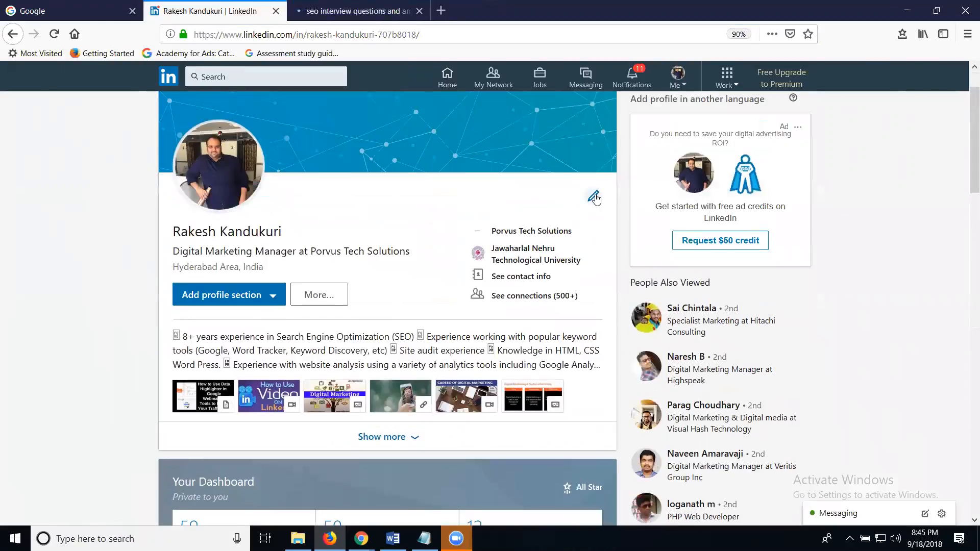
mouse_move(593, 197)
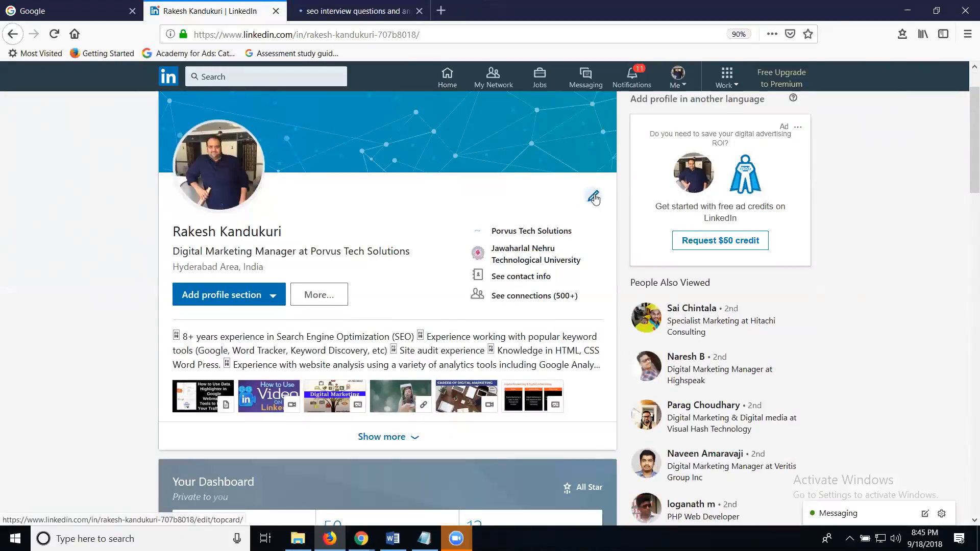
left_click(592, 196)
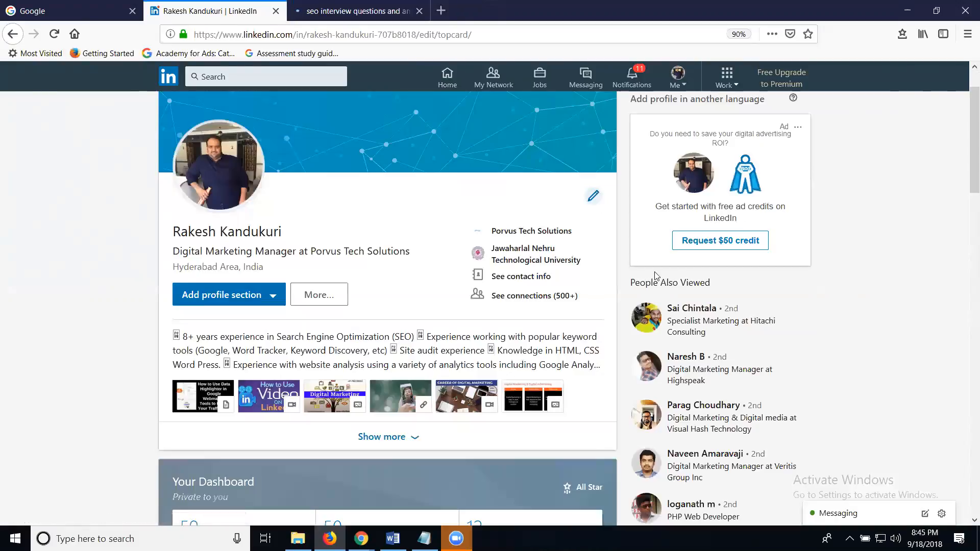
left_click(592, 196)
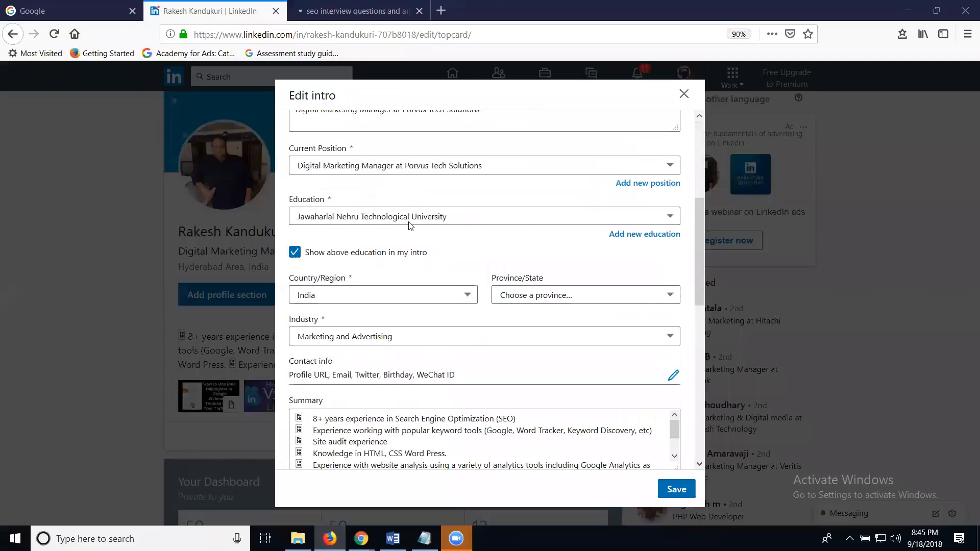
scroll("down", 3)
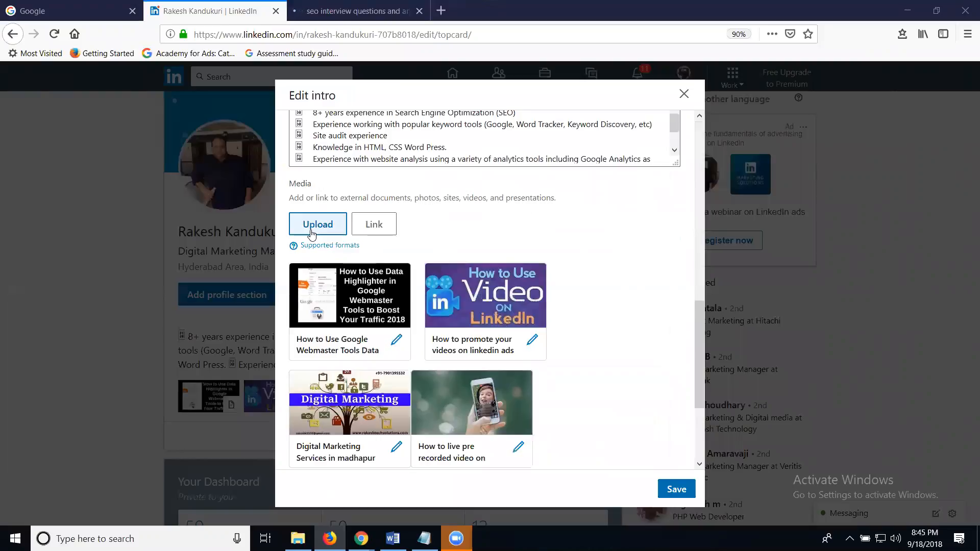
mouse_move(374, 224)
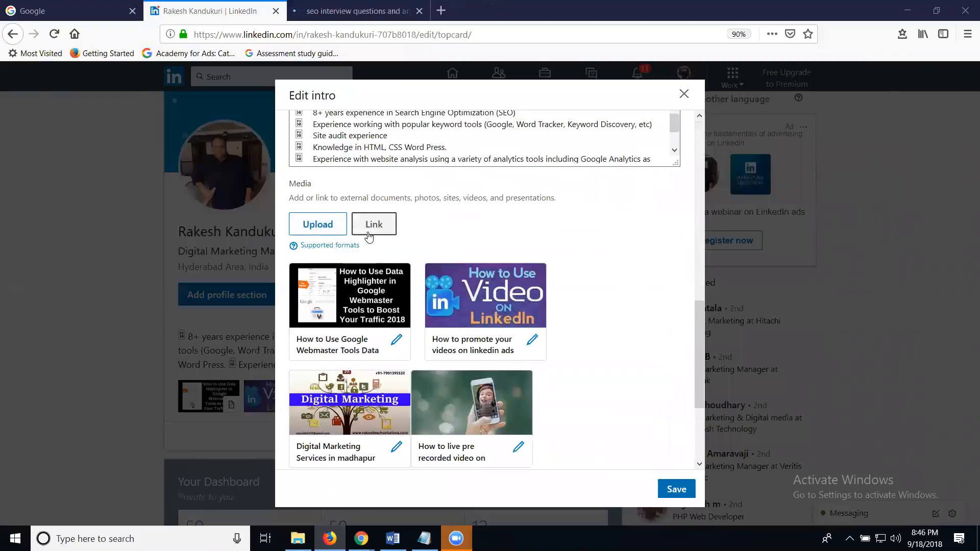
- Add the rakeshtechsolutions.com SEO interview questions blog URL as a linked media item
left_click(374, 223)
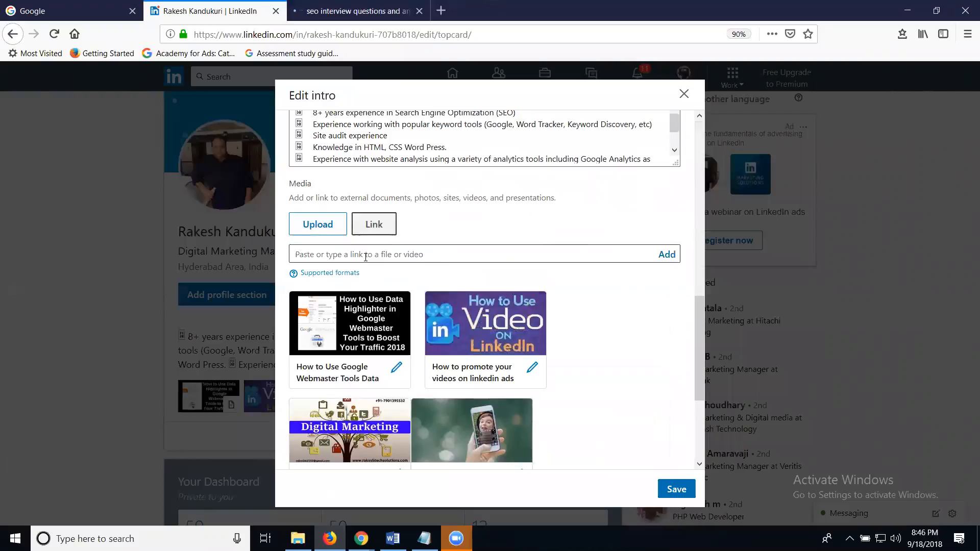
type("https://www.rakeshtechsolutions.com/blogs/details/79/seo-interview-questions-and-answers")
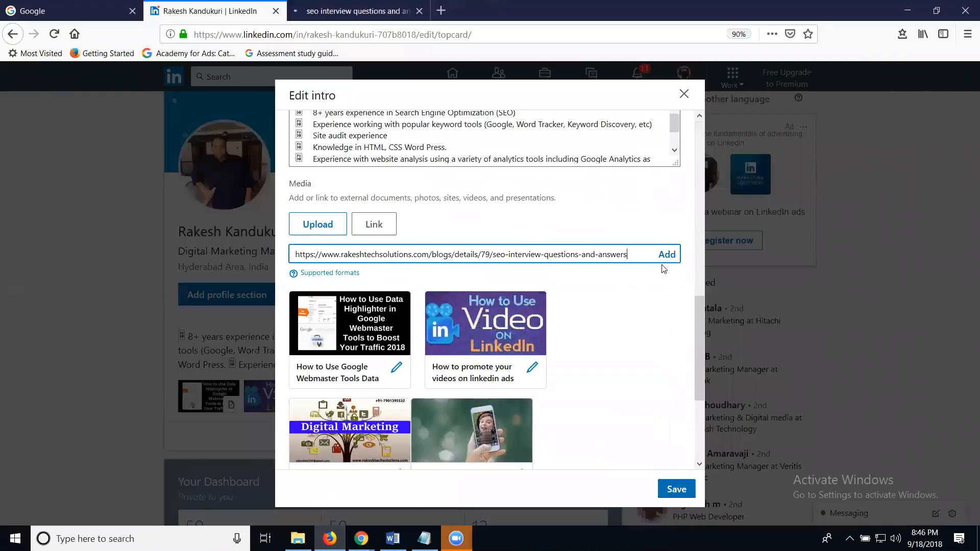
left_click(667, 255)
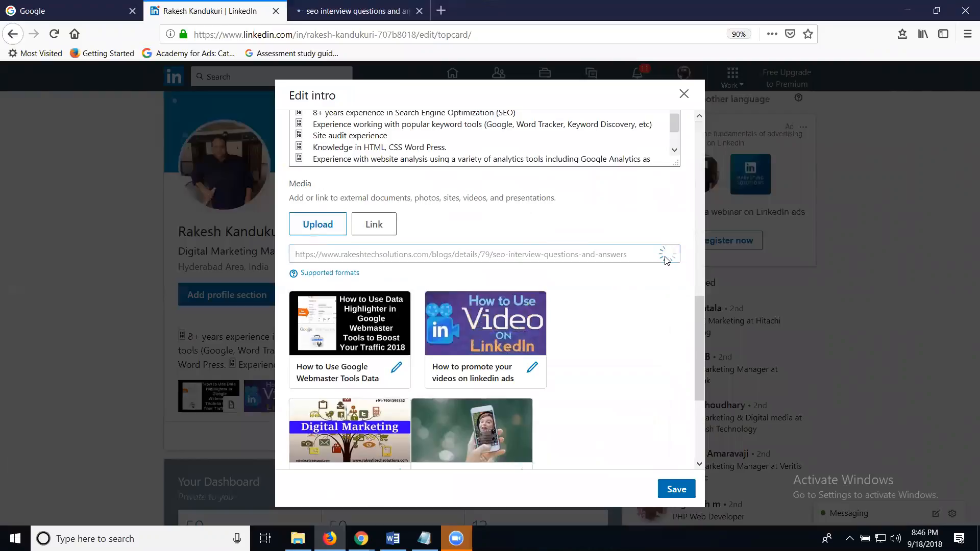
- Append 'by Digital Rakesh' to the media description and apply the edit
left_click(531, 366)
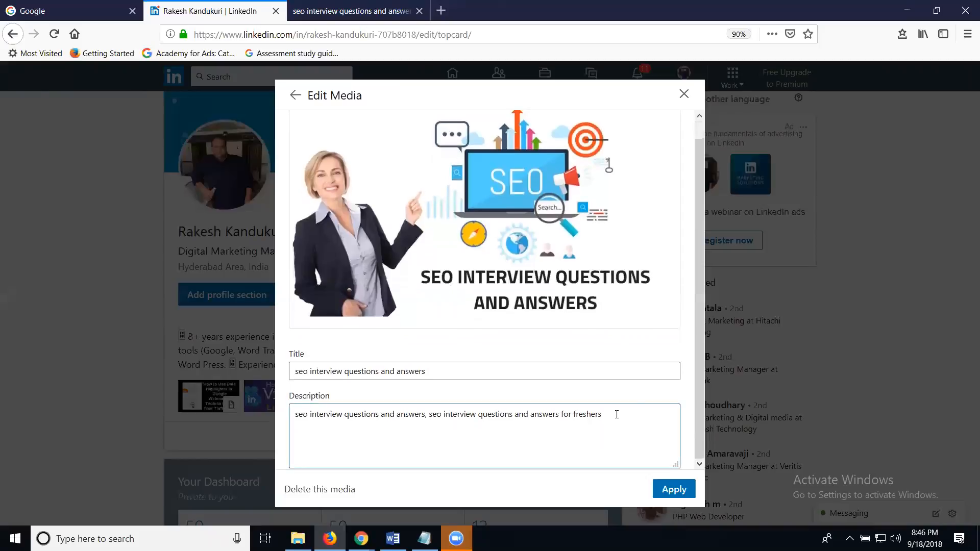
type("by")
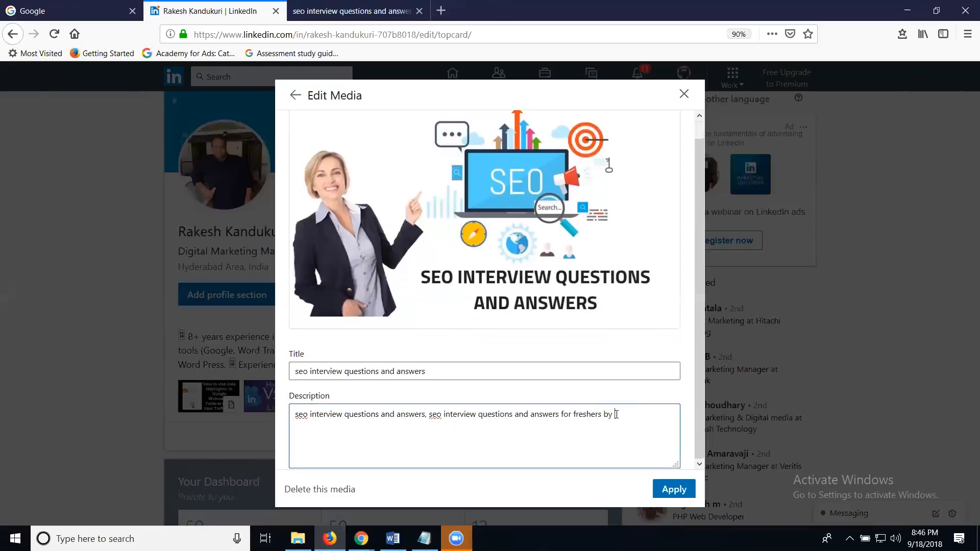
type("Digital R")
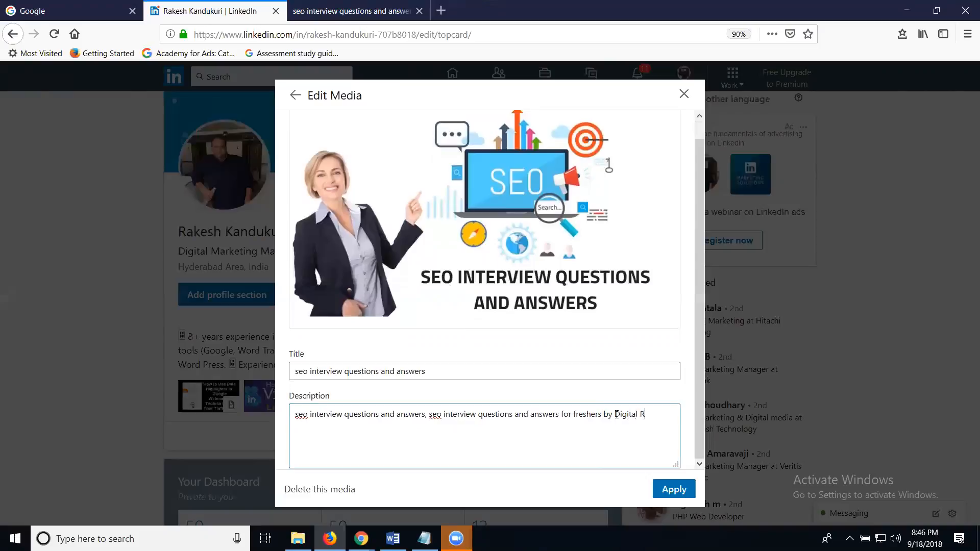
type("akesh")
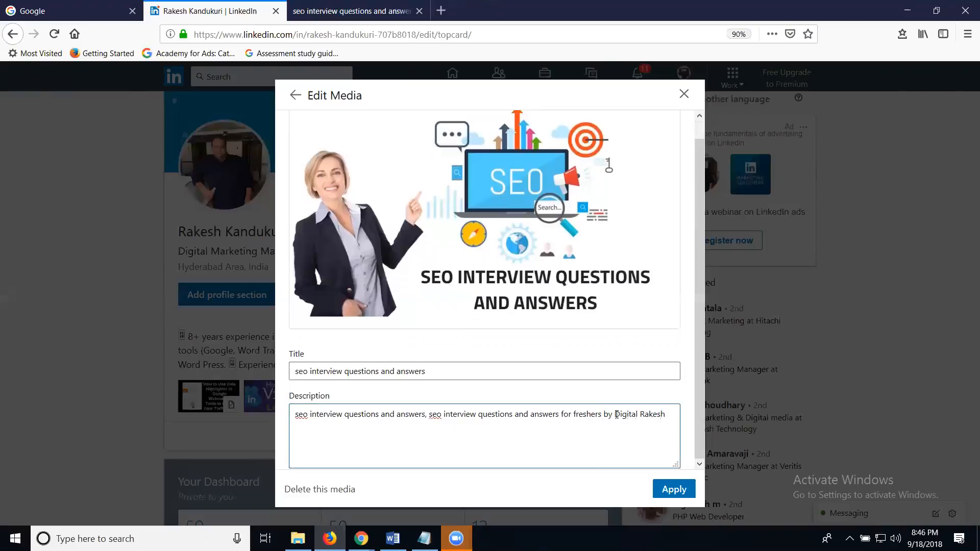
left_click(484, 370)
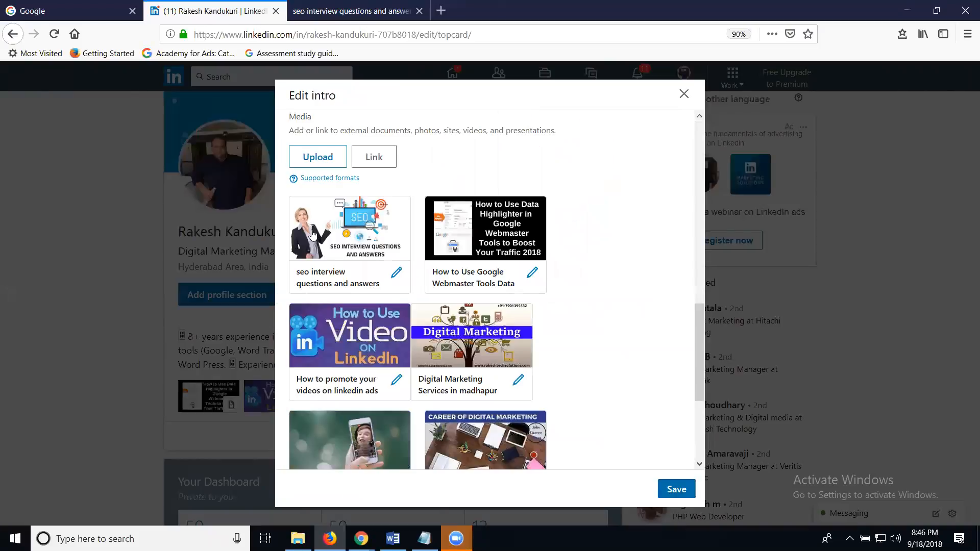
mouse_move(329, 221)
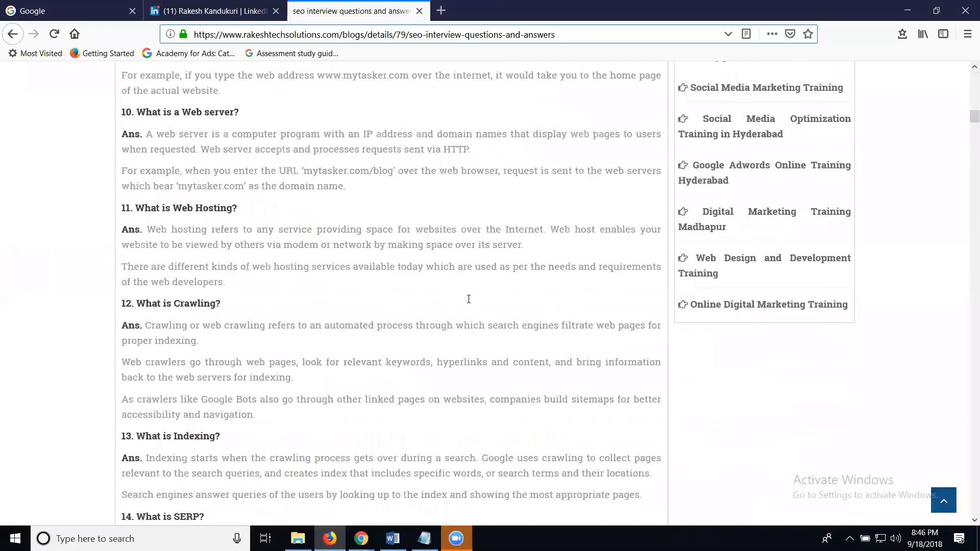
- From the footer's Video Tutorials, load the Google Adwords YouTube promotion tutorial and select its address
scroll("down", 3)
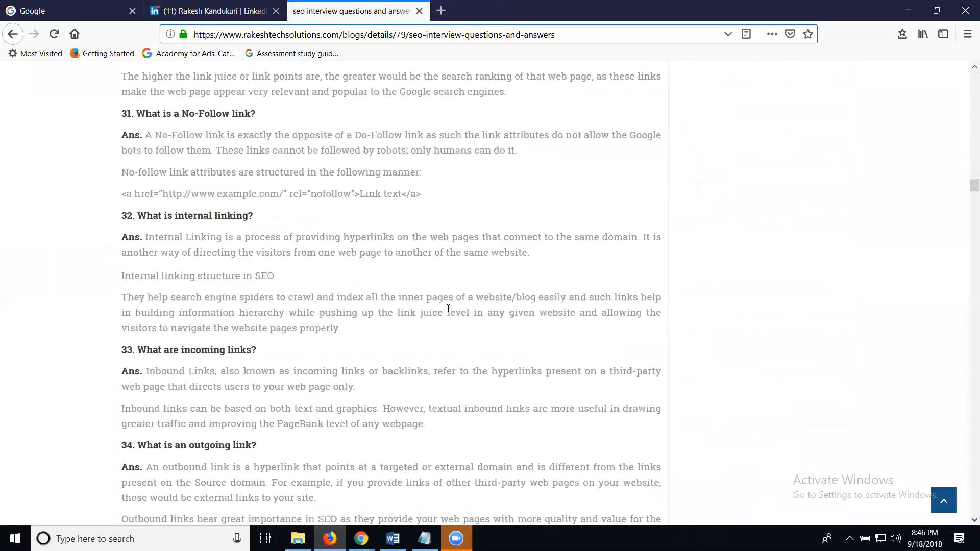
scroll("down", 3)
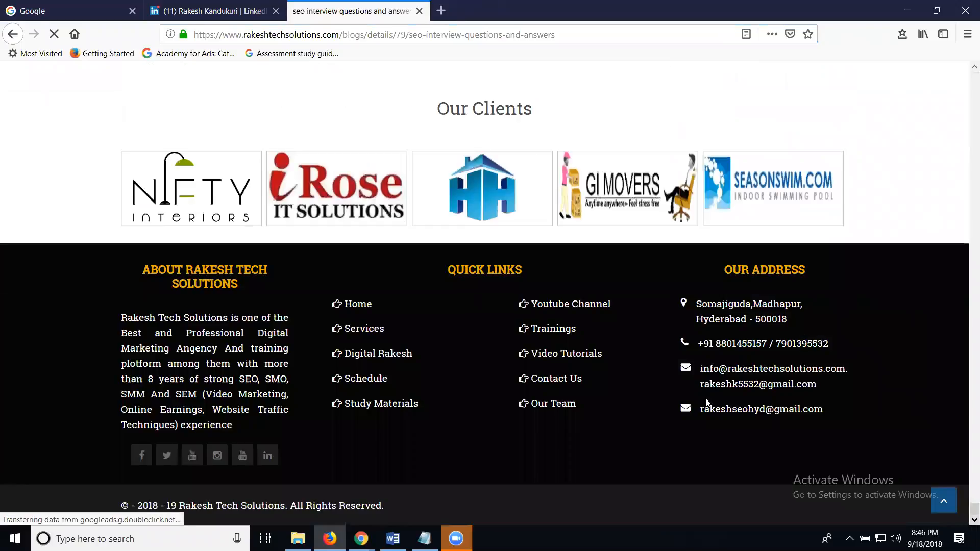
left_click(565, 353)
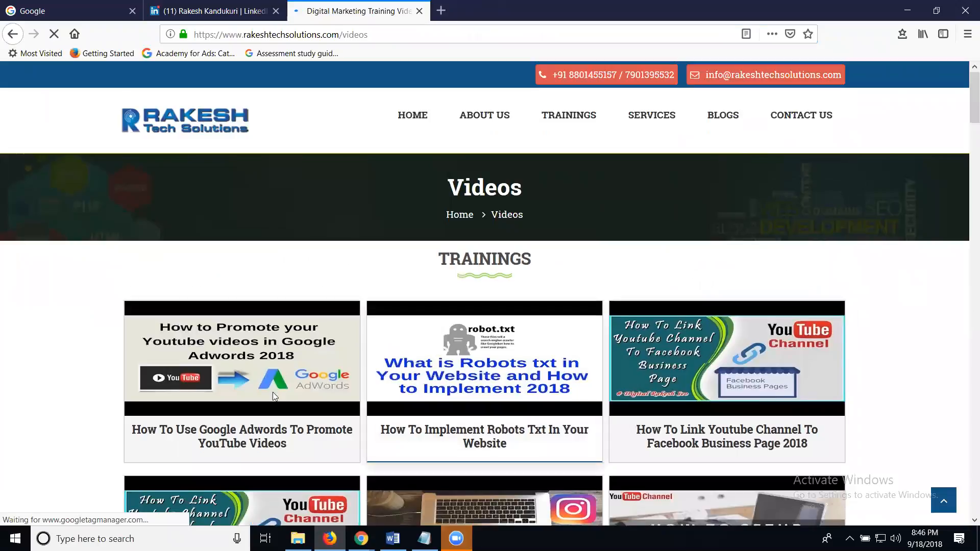
left_click(241, 436)
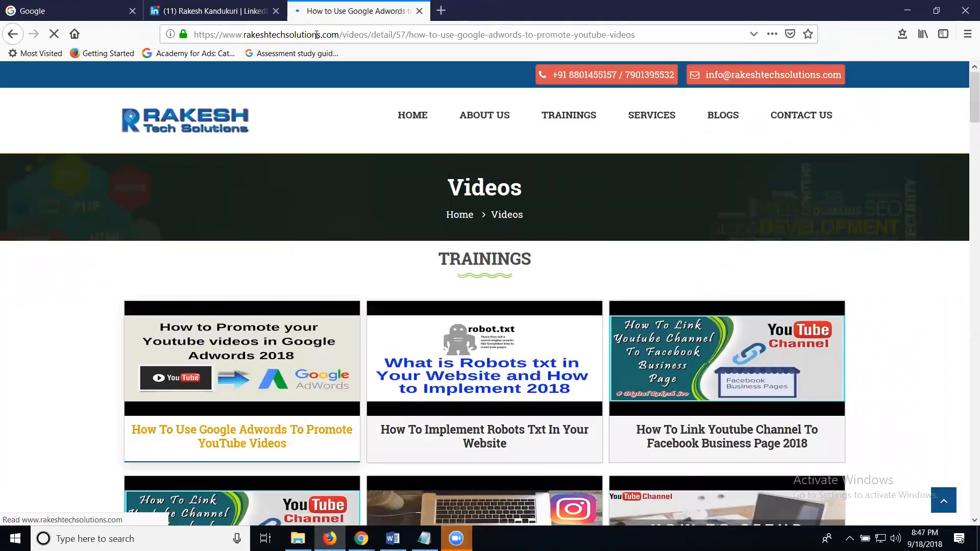
left_click(241, 436)
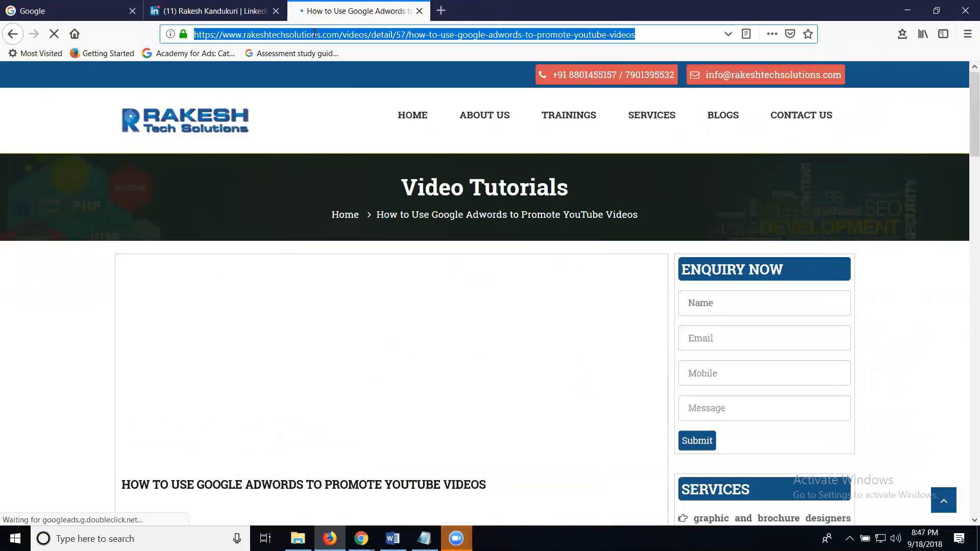
left_click(213, 10)
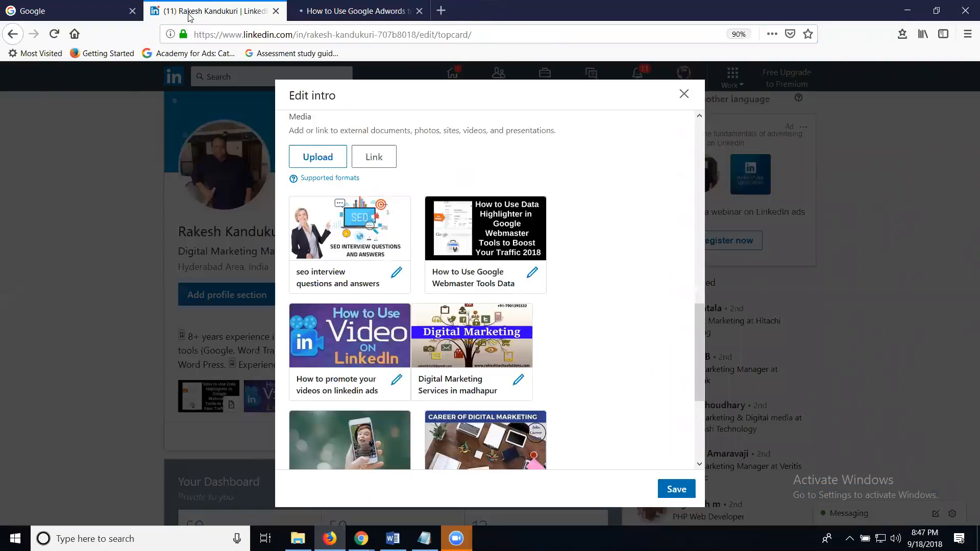
- Add the rakeshtechsolutions.com Adwords YouTube tutorial URL as a linked media item
left_click(373, 156)
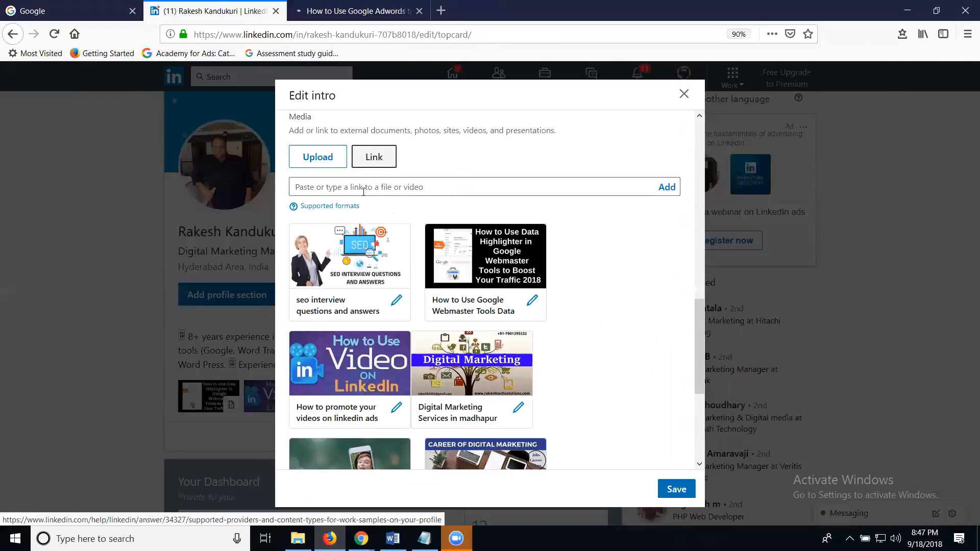
type("rakeshtechsolutions.com/videos/detail/57/how-to-use-google-adwords-to-promote-youtube-videos")
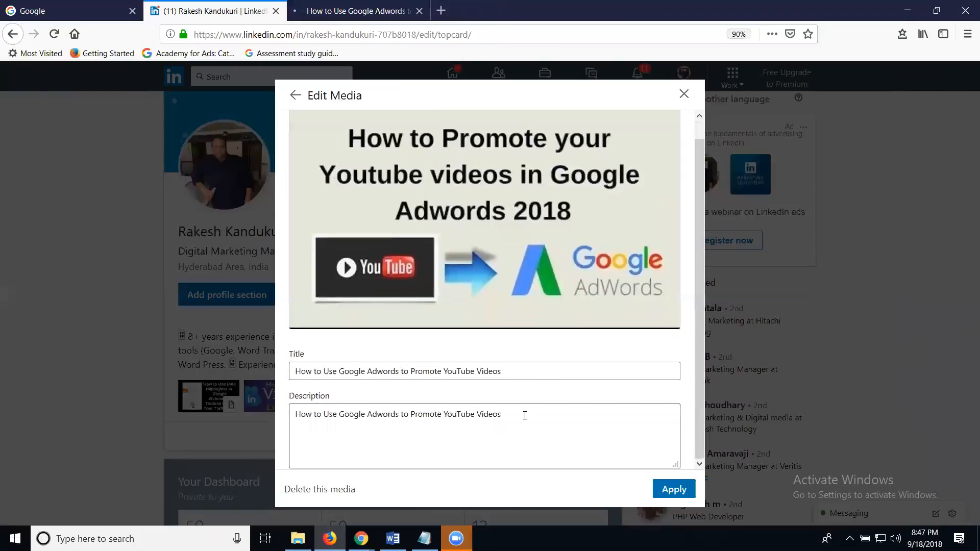
type("by")
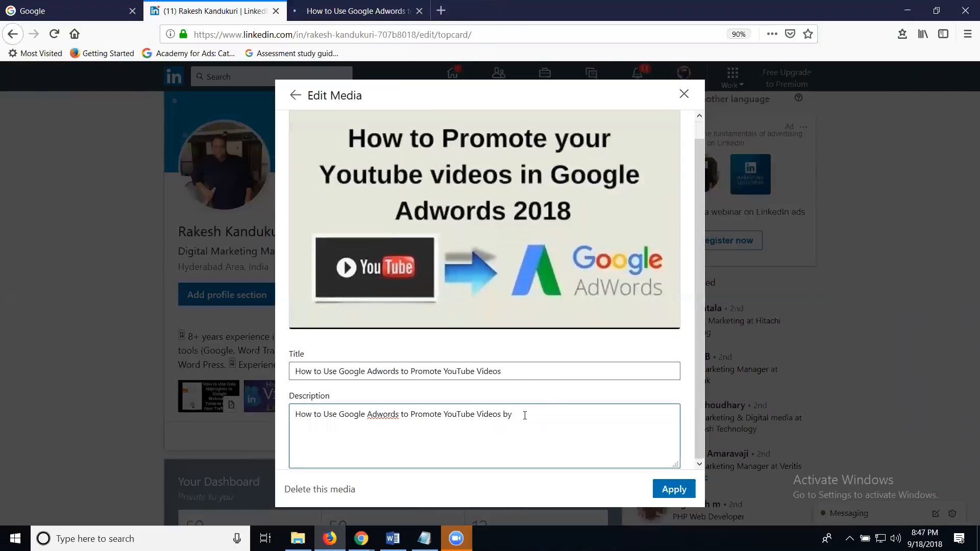
type("Digital R")
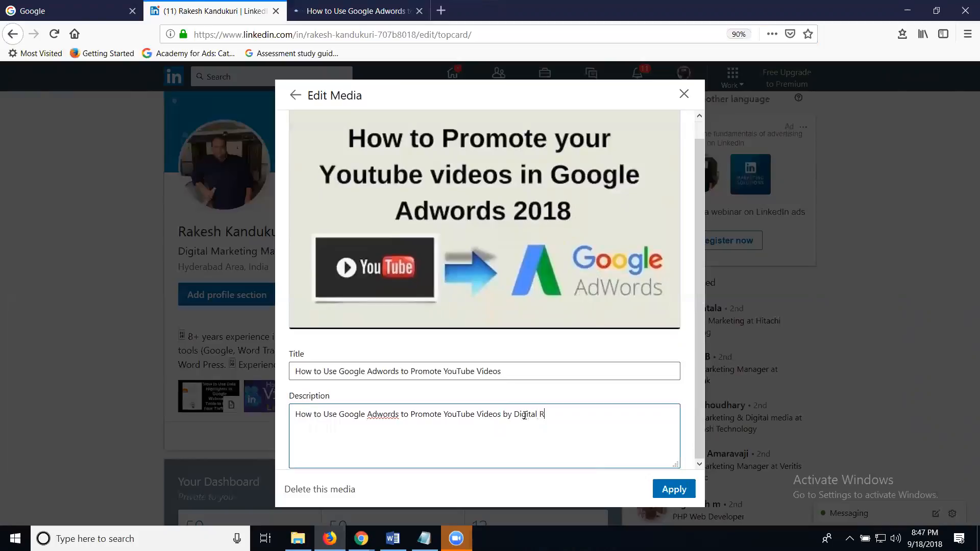
type("akesh @d")
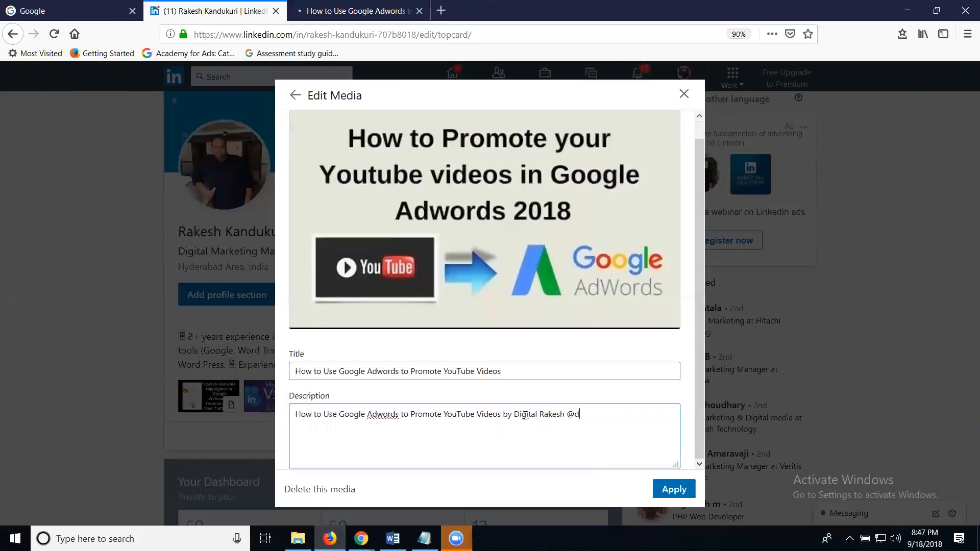
type("igital")
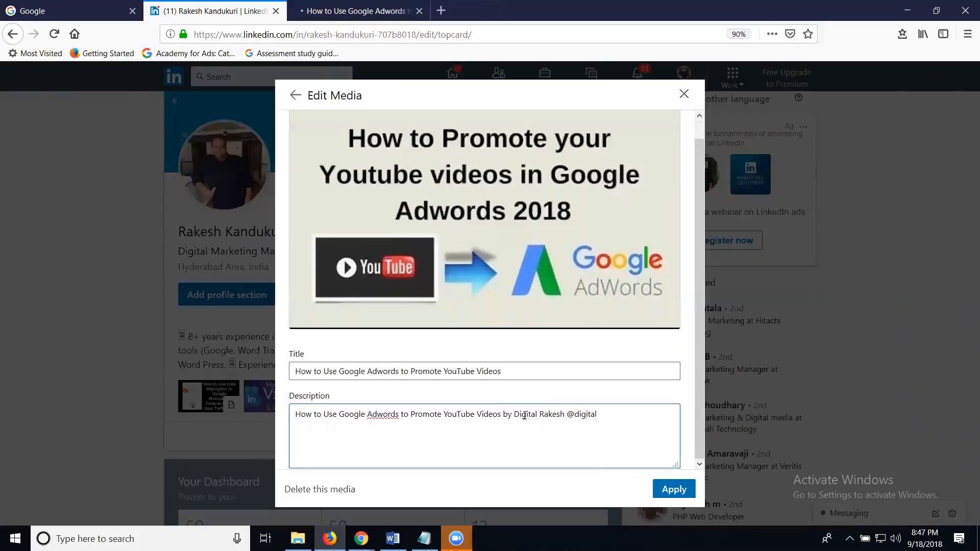
type("rakesh")
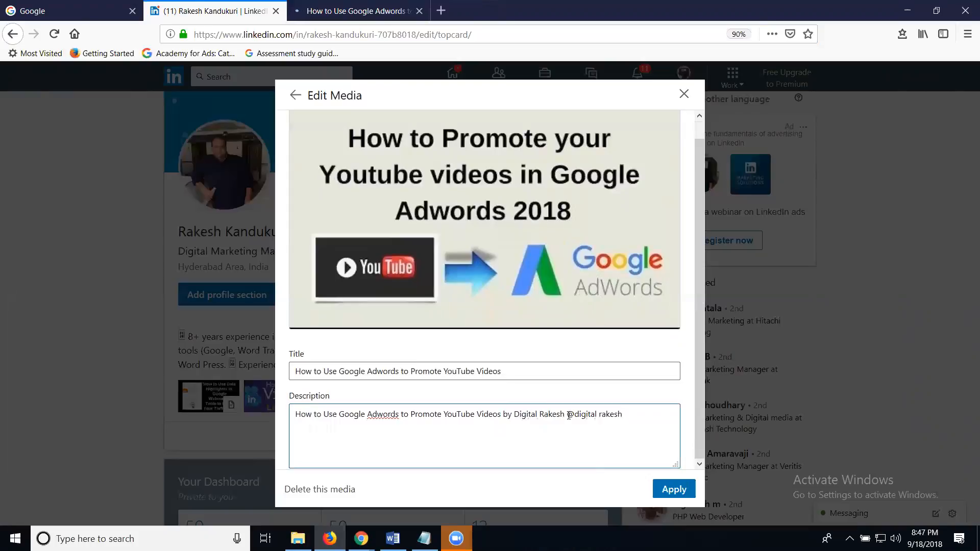
key("BackSpace")
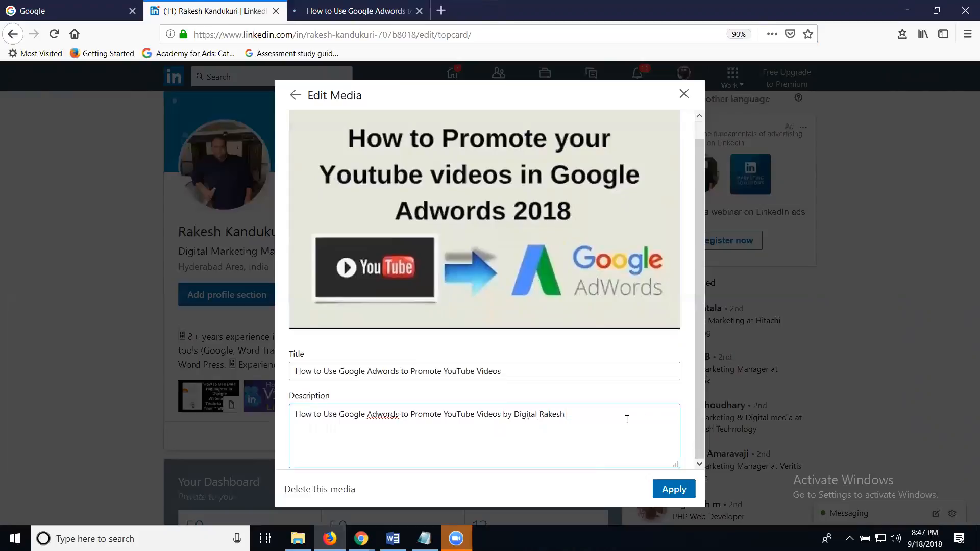
left_click(674, 489)
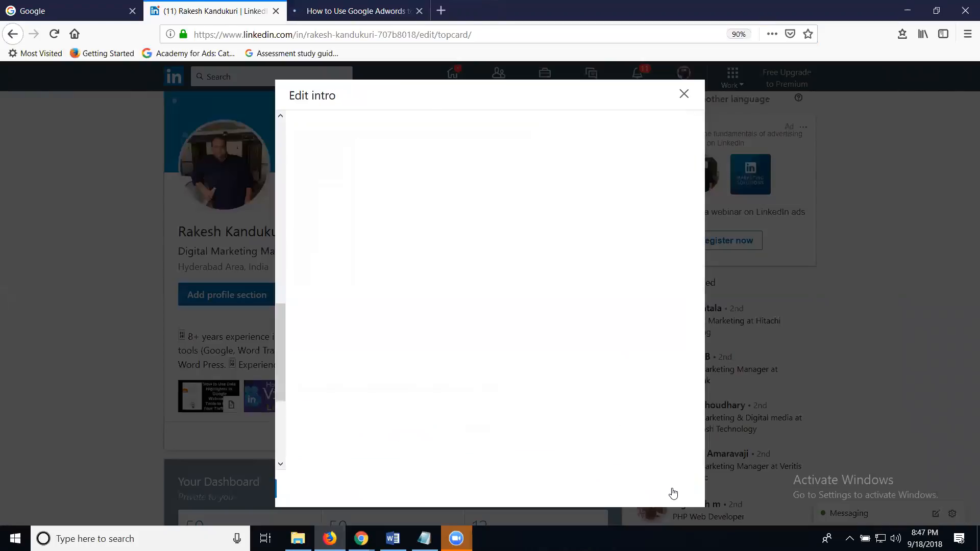